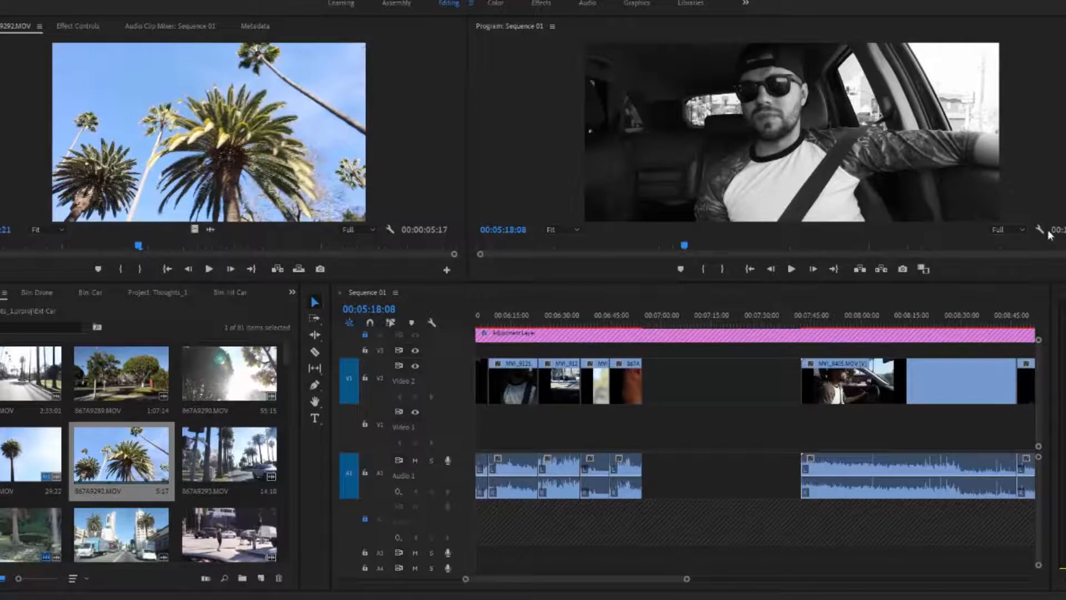
{"action": "left_click", "coordinate": [396, 4]}
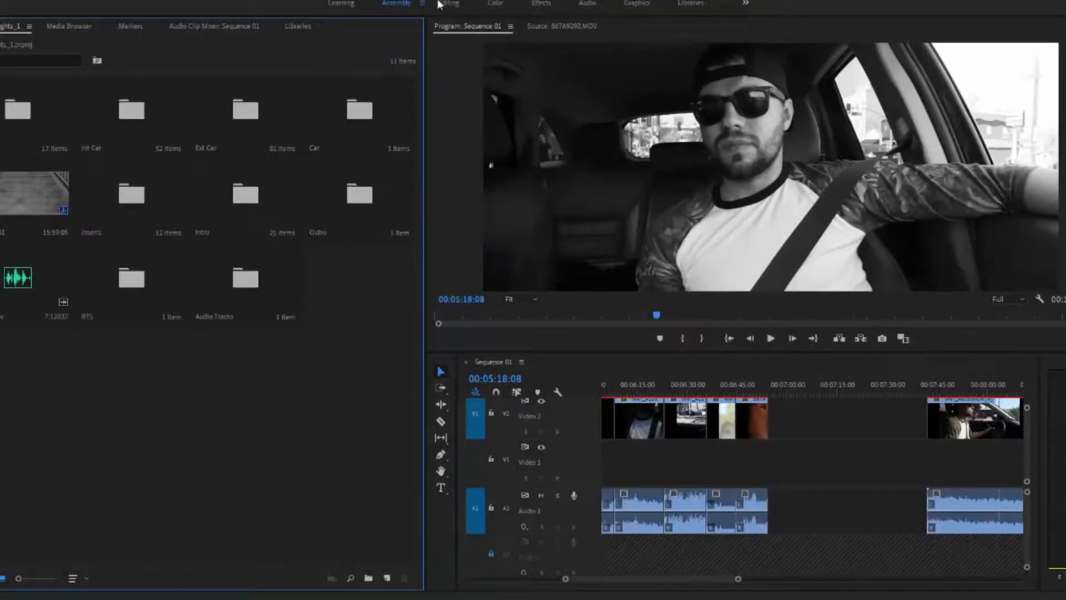
{"action": "left_click", "coordinate": [448, 3]}
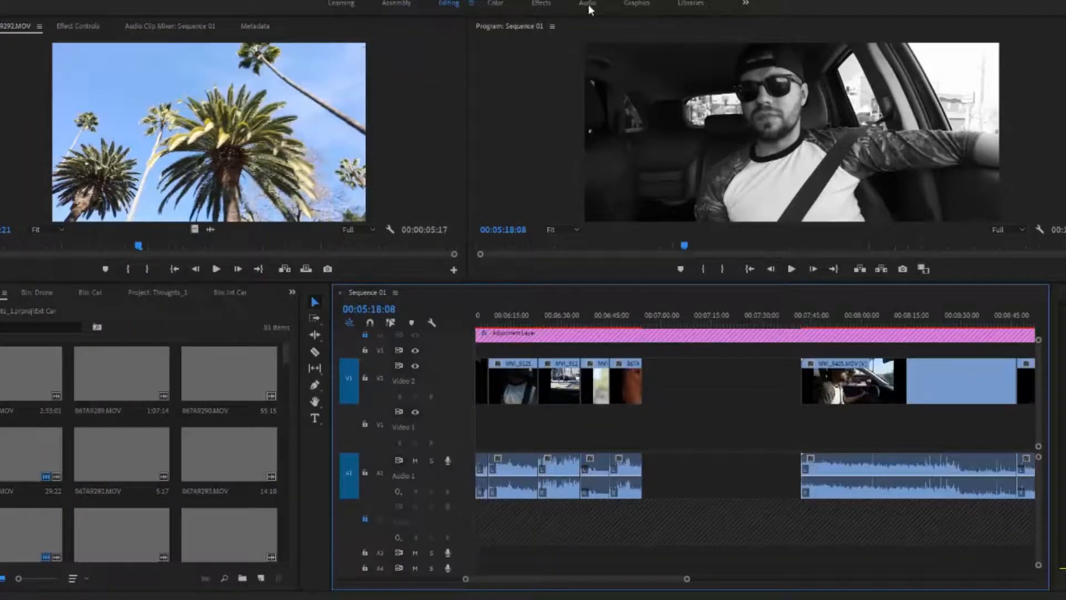